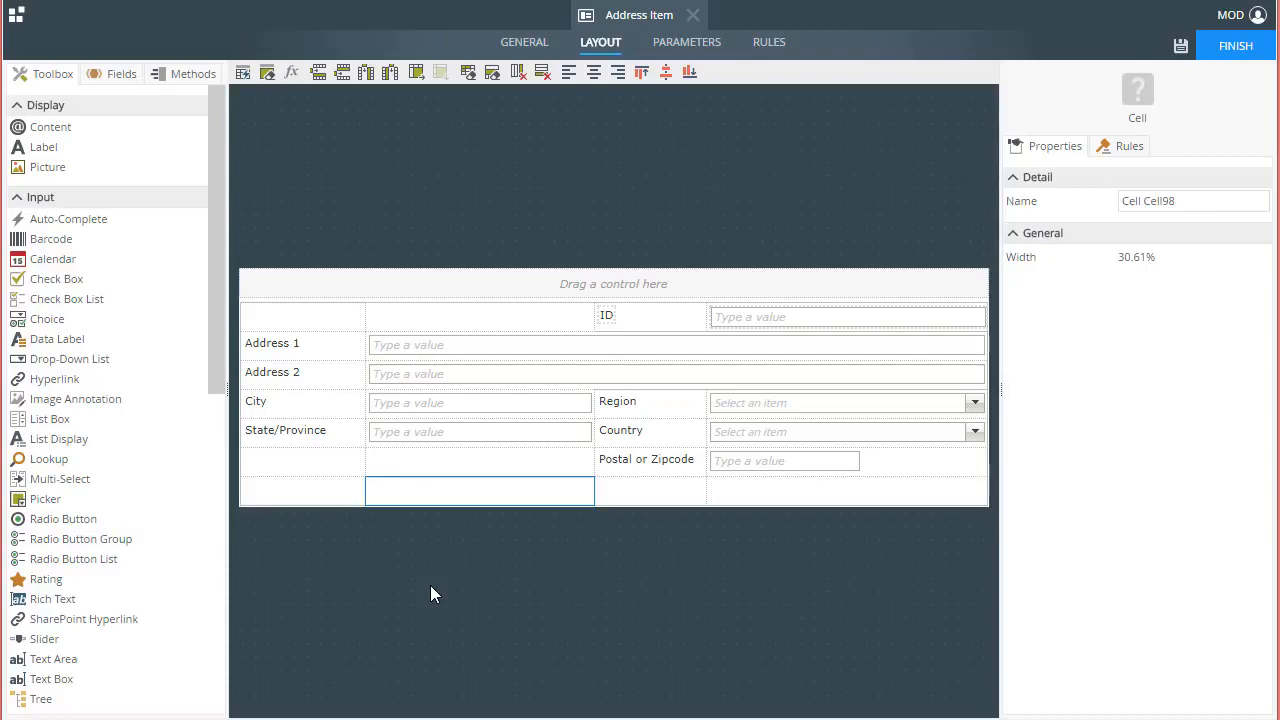
mouse_move(760, 431)
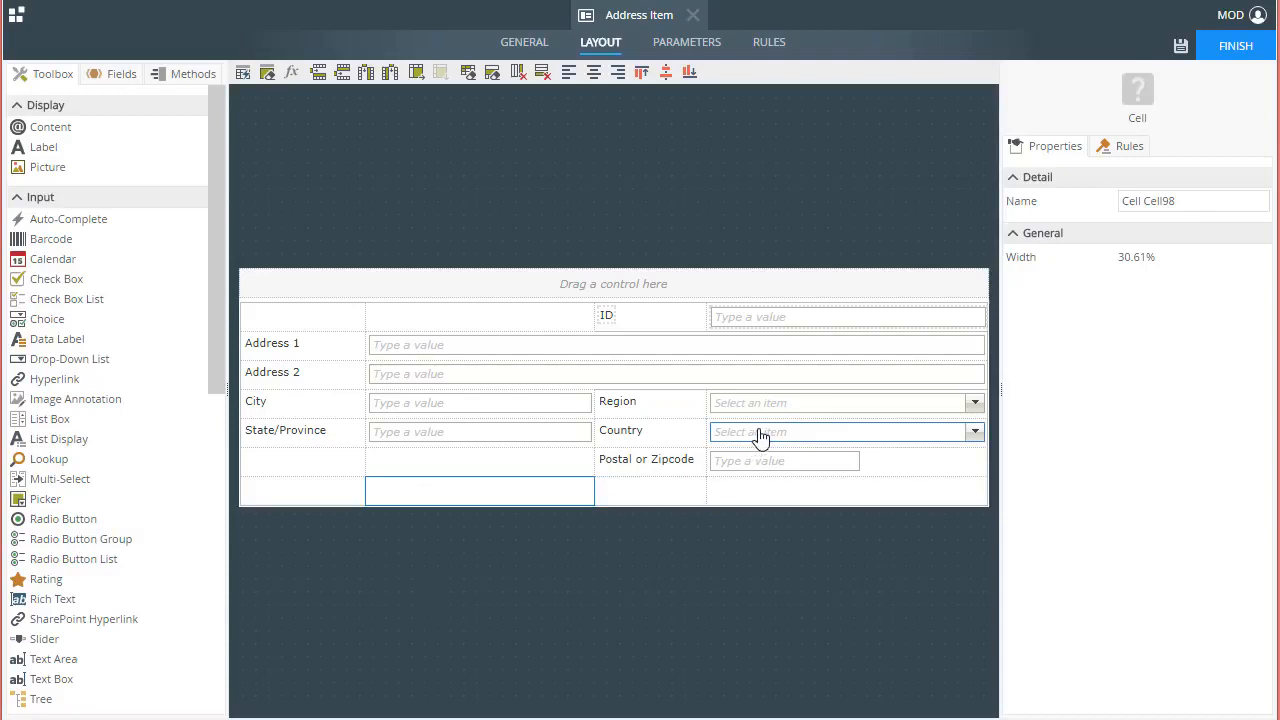
Step: Select the Country, then the Region drop-down list to view the Region list's empty data source
left_click(845, 431)
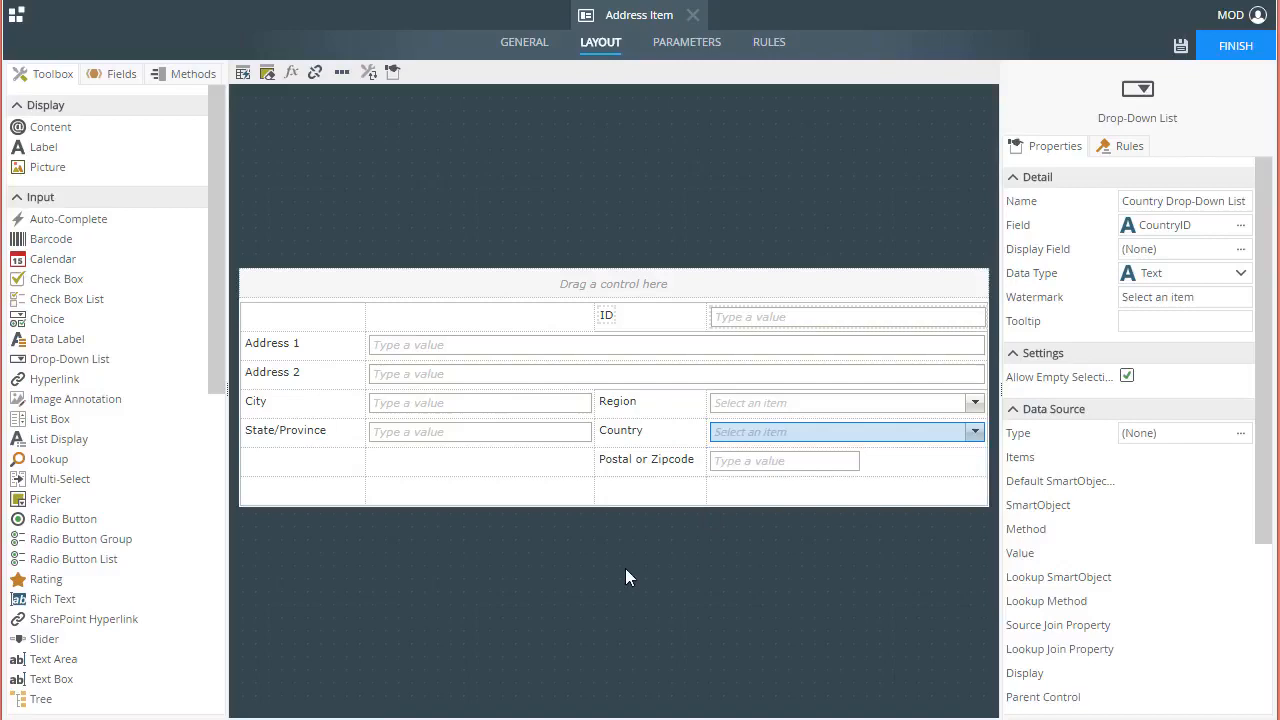
left_click(845, 402)
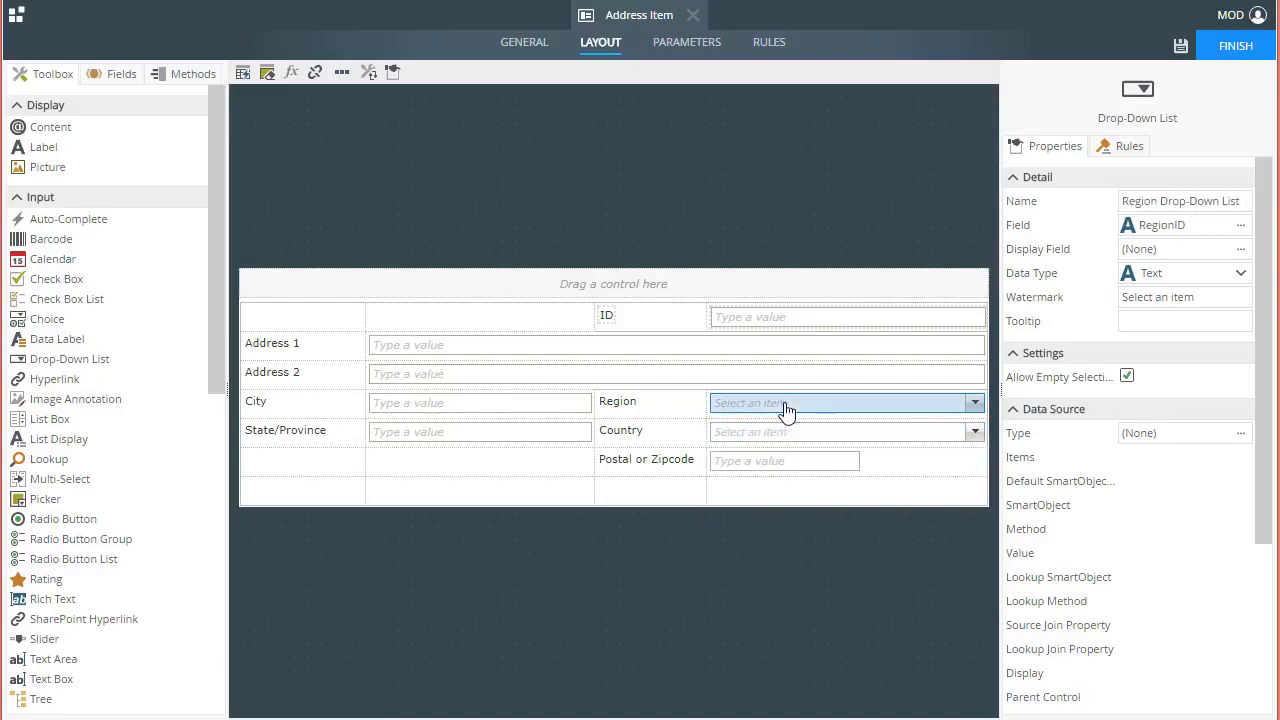
mouse_move(602, 560)
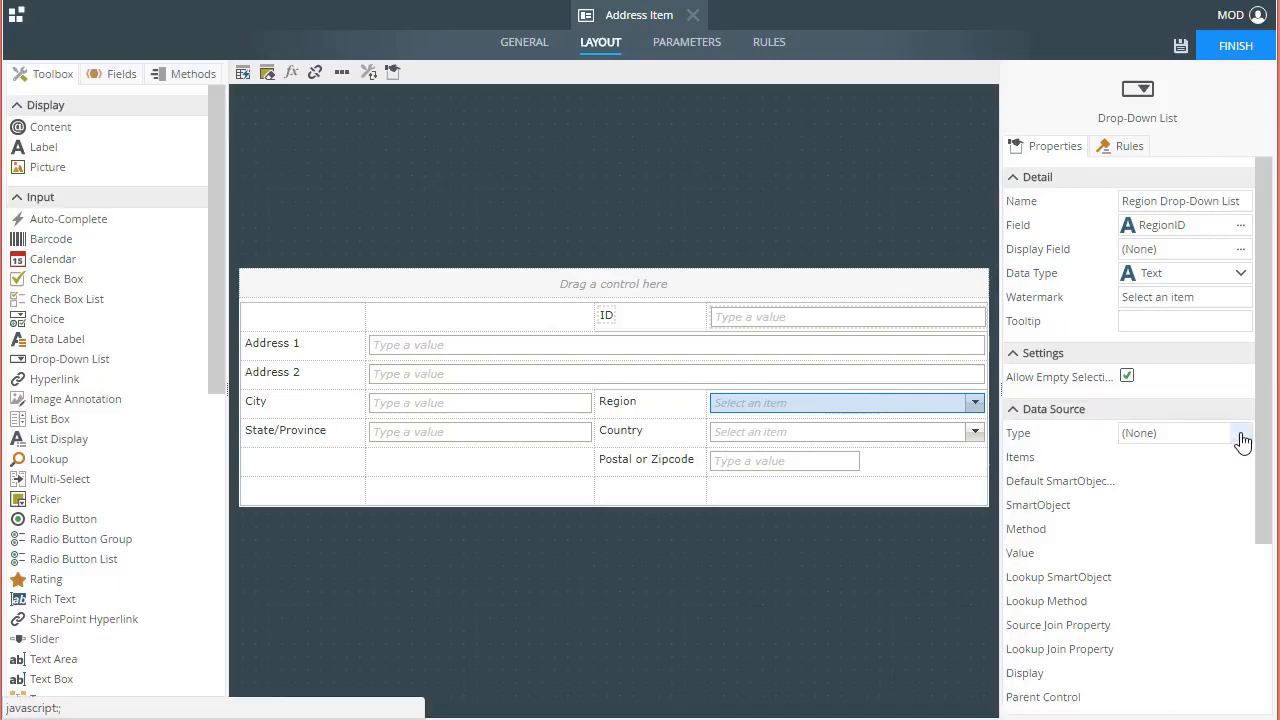
Step: Set the Region list's data source to the Regions SmartObject under K2 Learning > Global Locations
left_click(1241, 441)
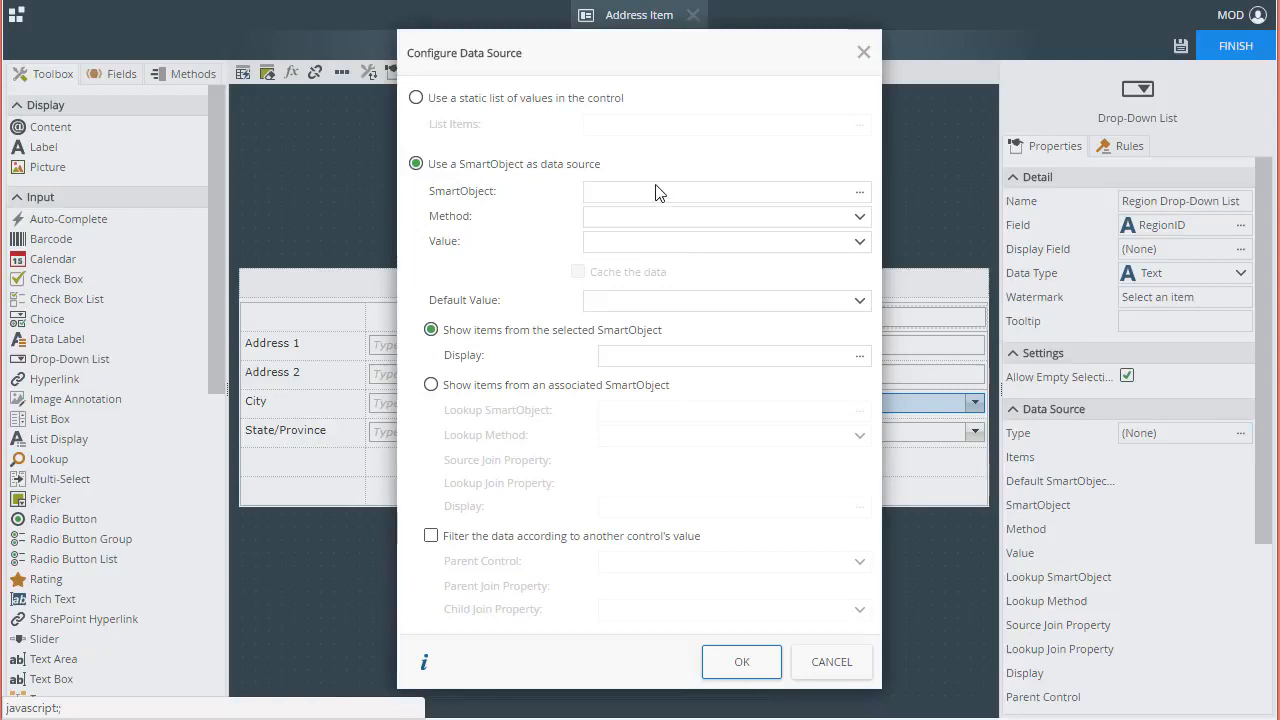
mouse_move(875, 185)
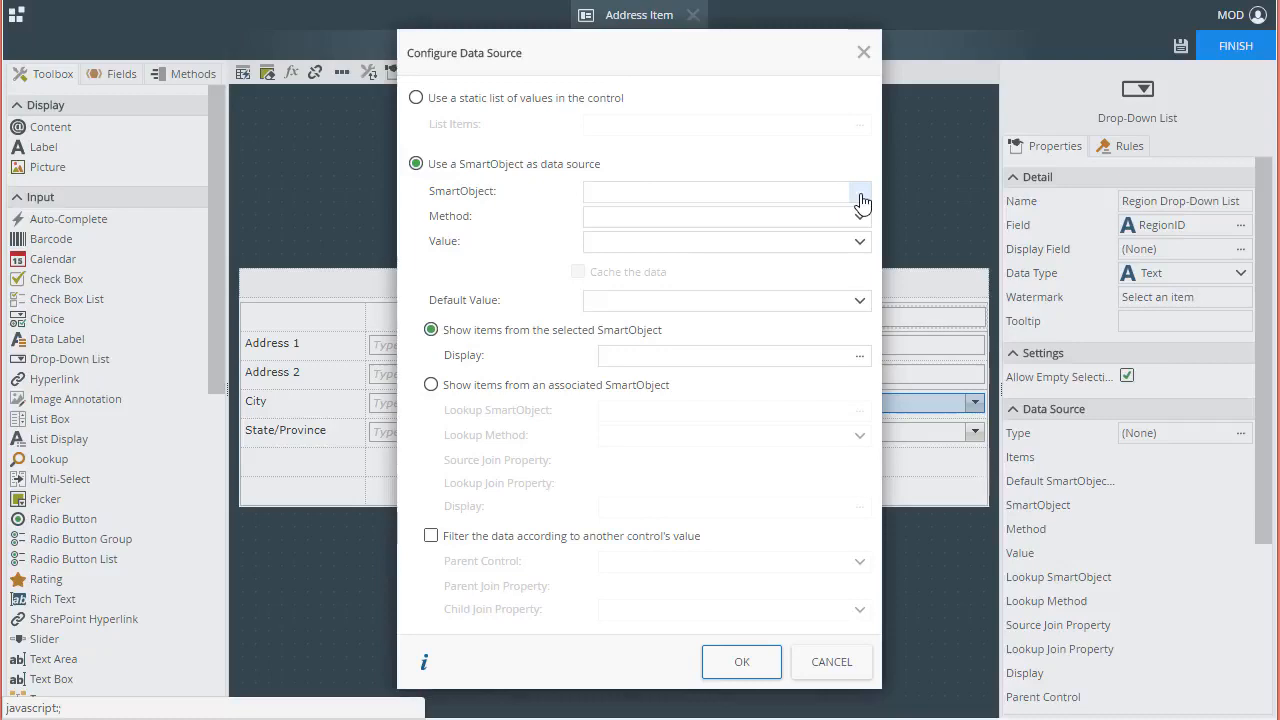
left_click(861, 191)
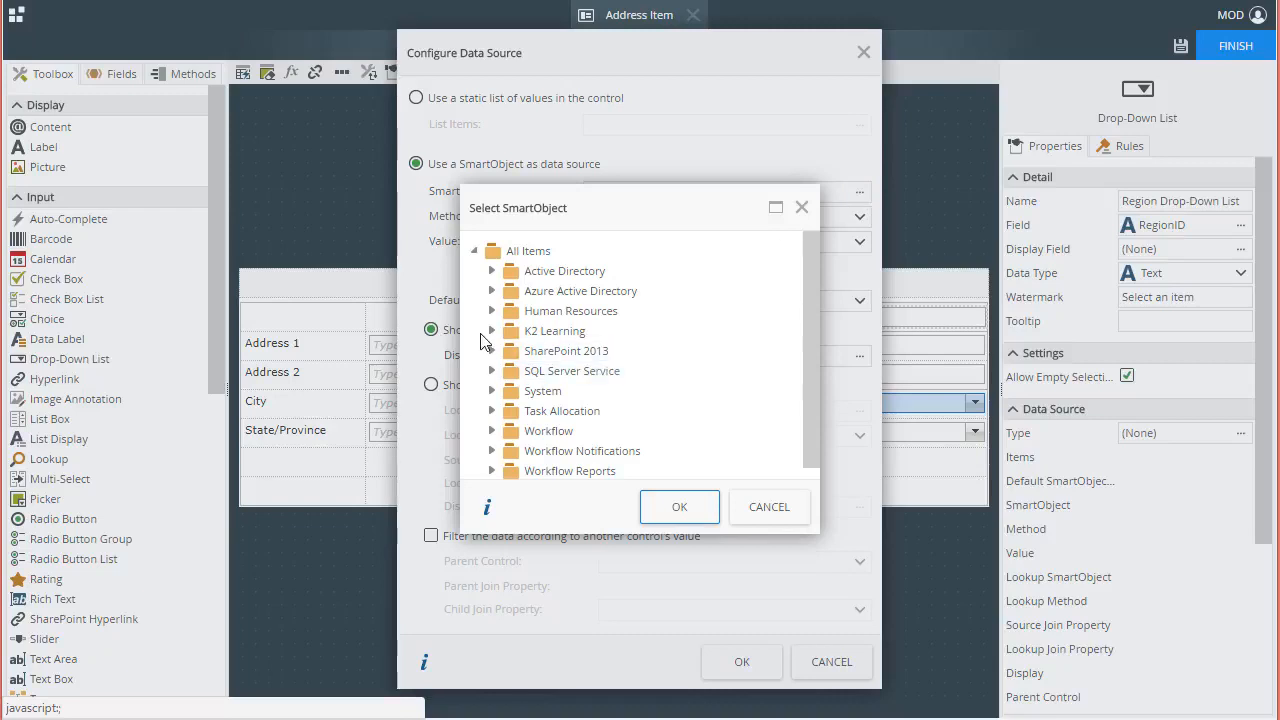
mouse_move(488, 338)
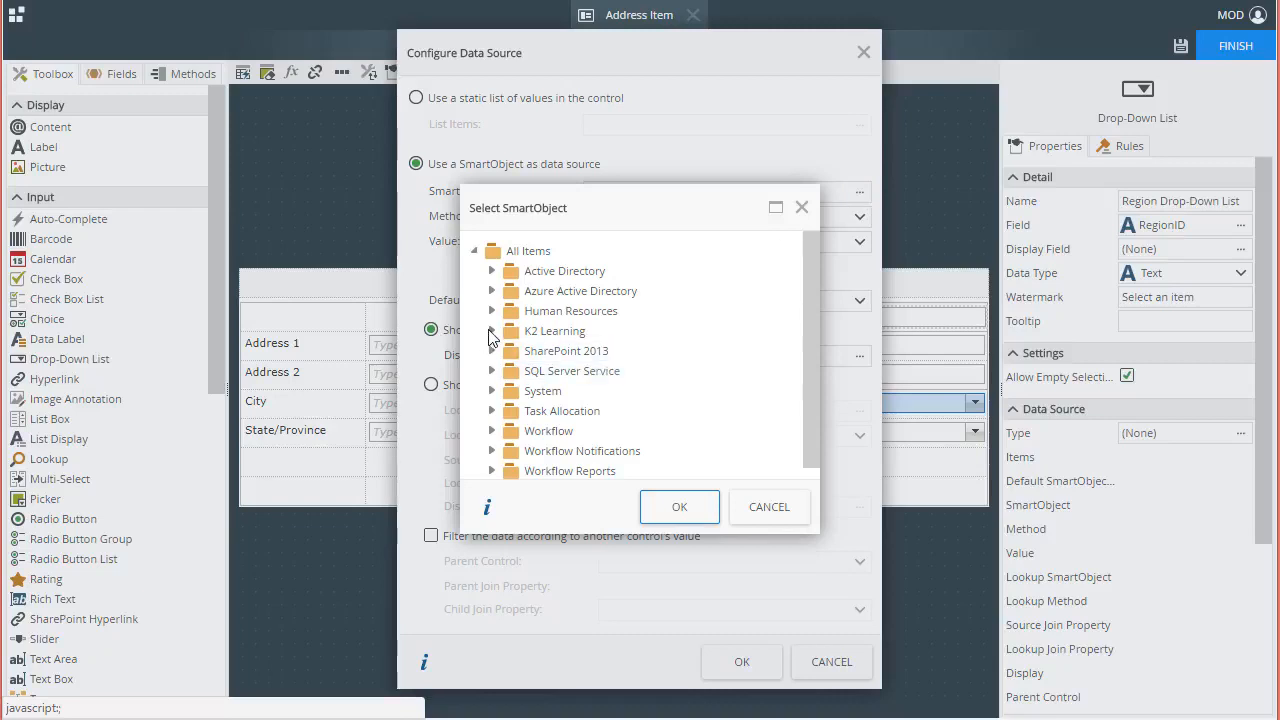
left_click(492, 331)
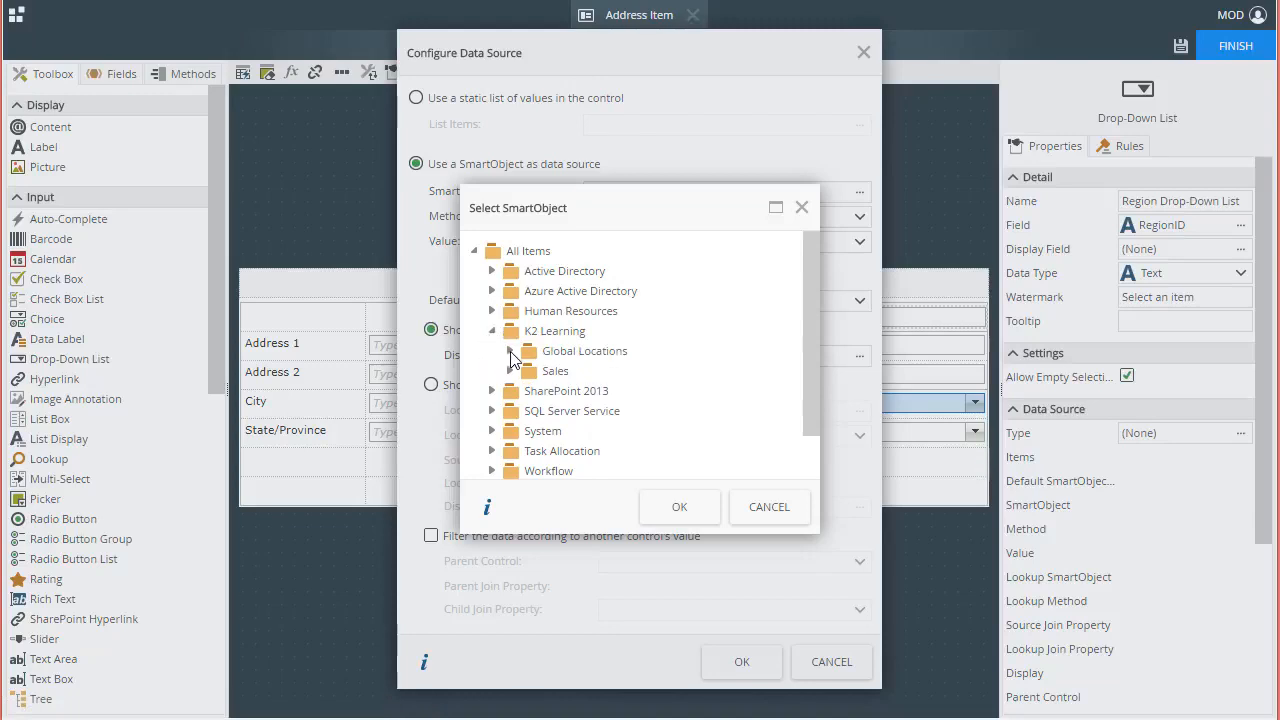
left_click(510, 351)
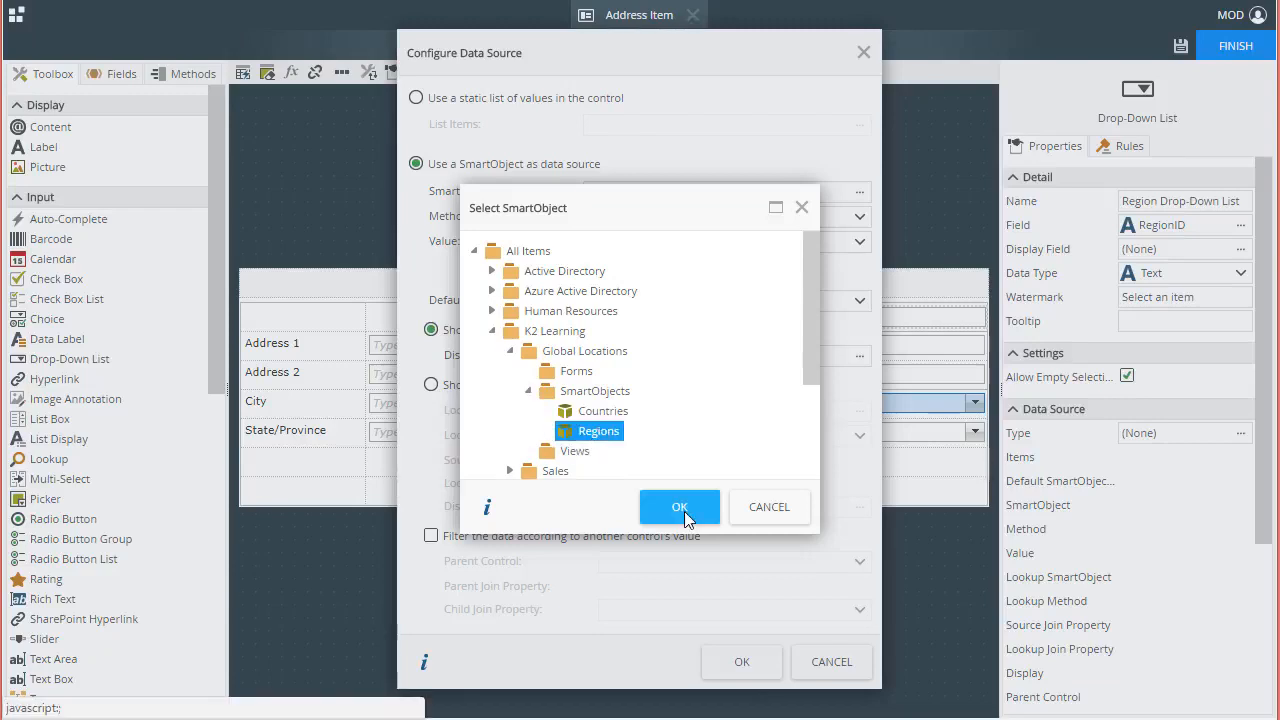
left_click(679, 506)
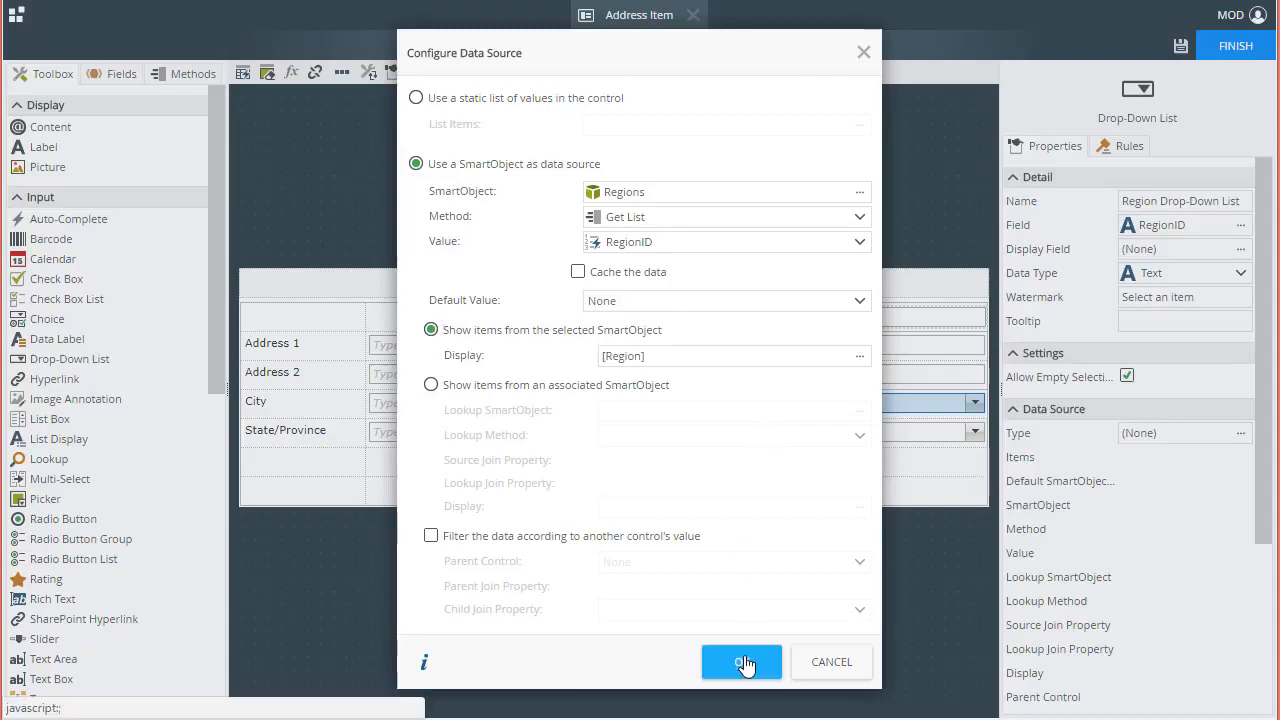
Step: Confirm the Region data source with Get List, RegionID value and [Region] display
left_click(741, 661)
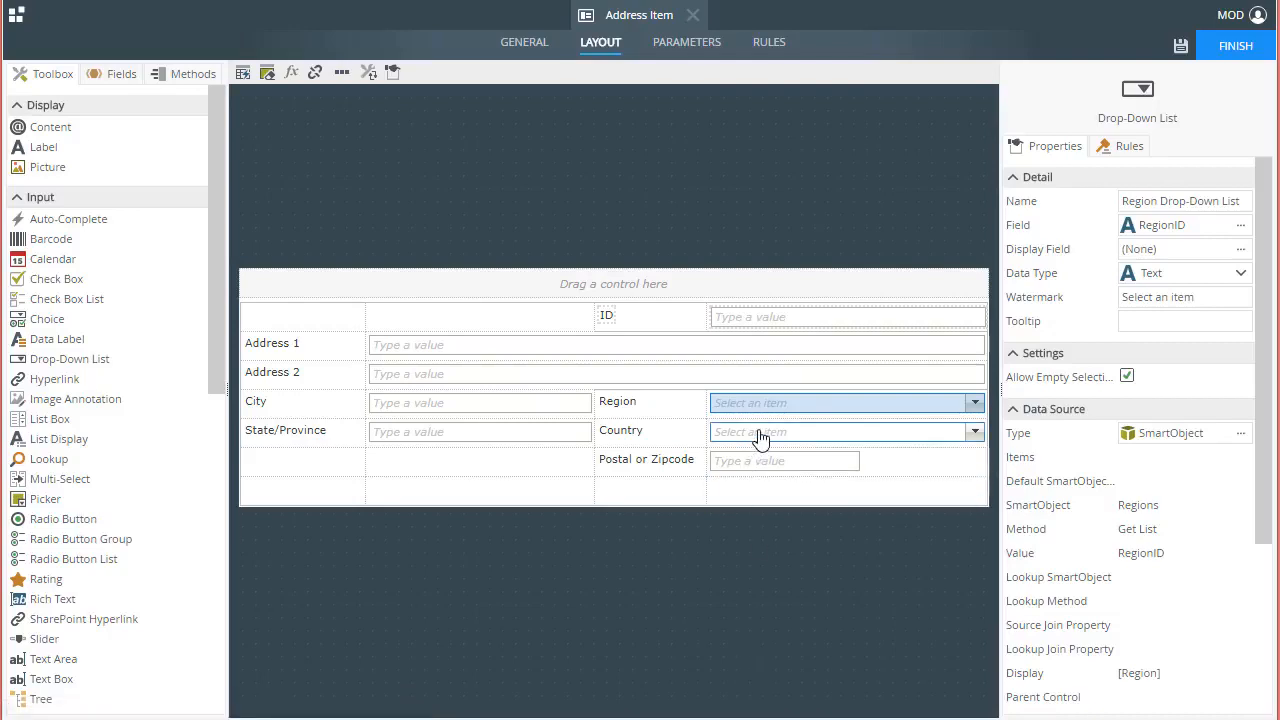
Step: Select the Country drop-down list and set its data source to the Countries SmartObject from Global Locations
left_click(843, 431)
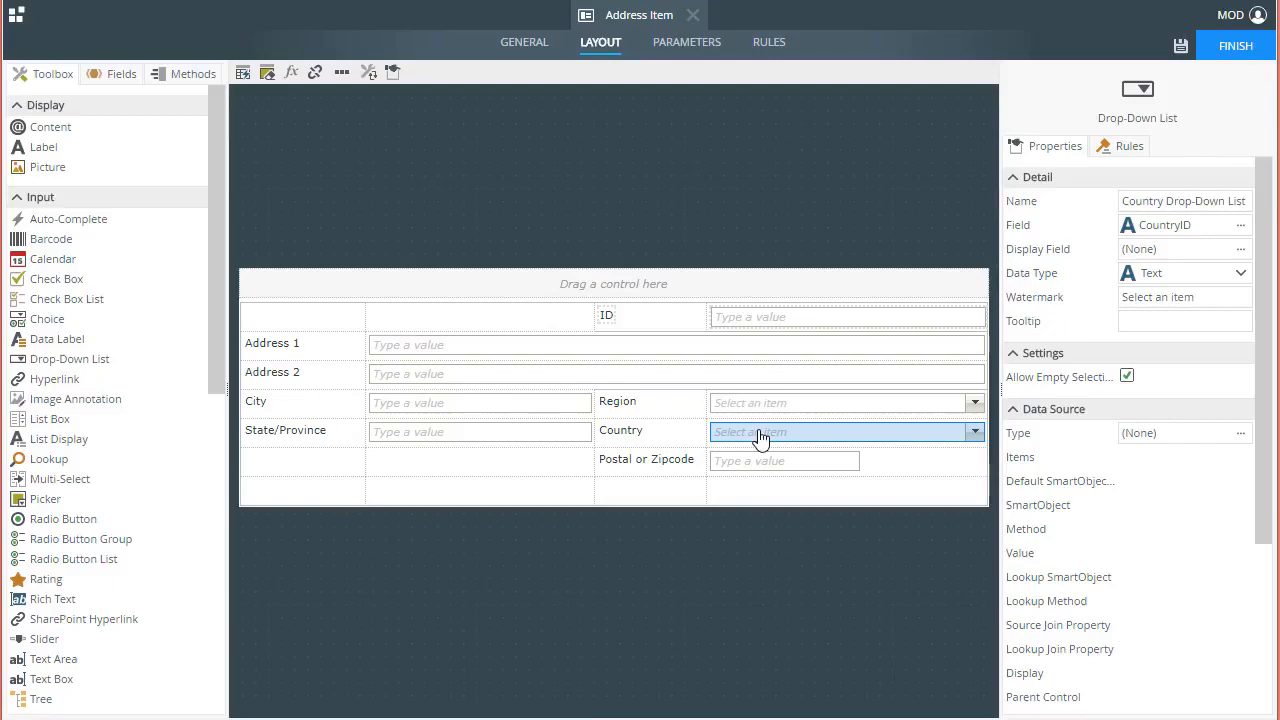
mouse_move(1023, 448)
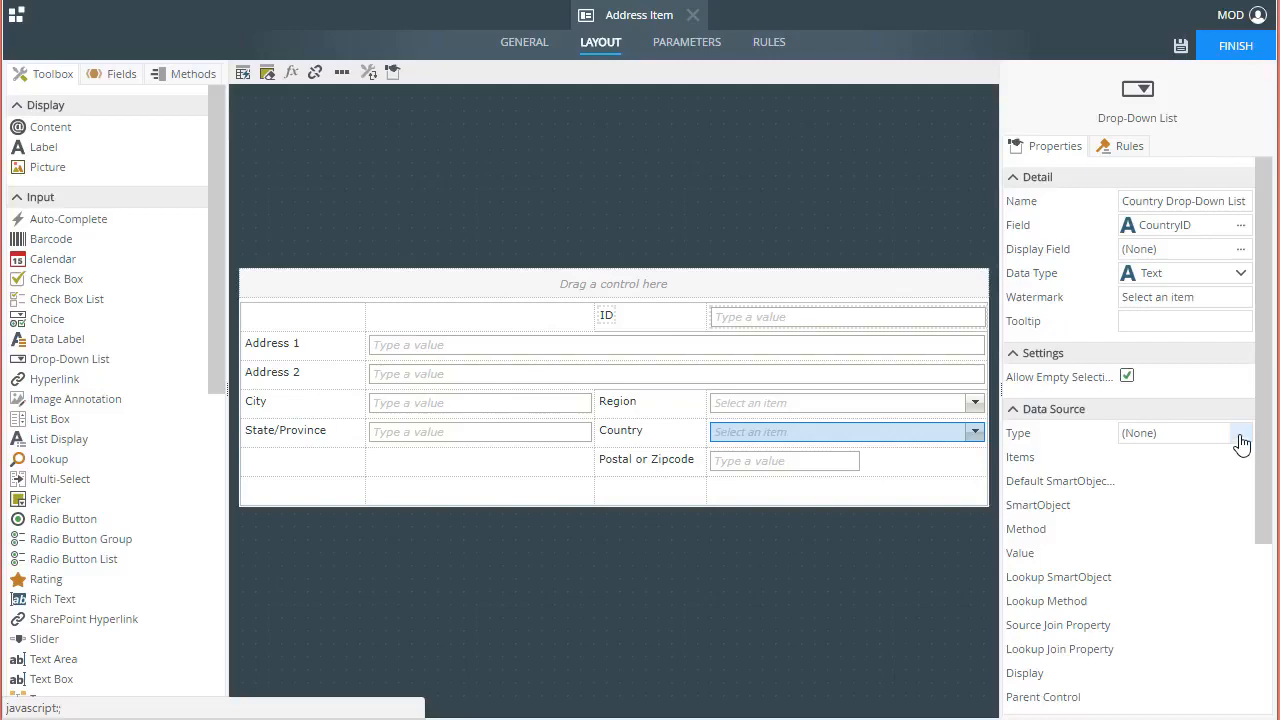
left_click(1241, 433)
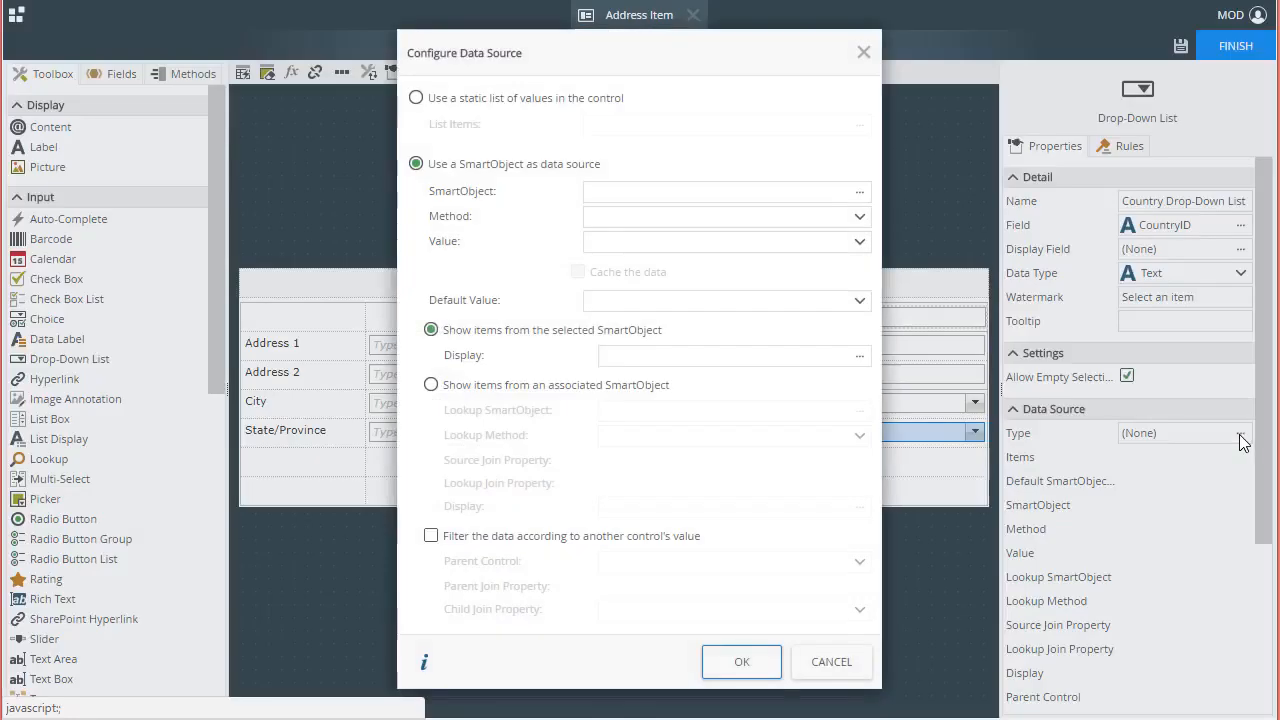
mouse_move(800, 393)
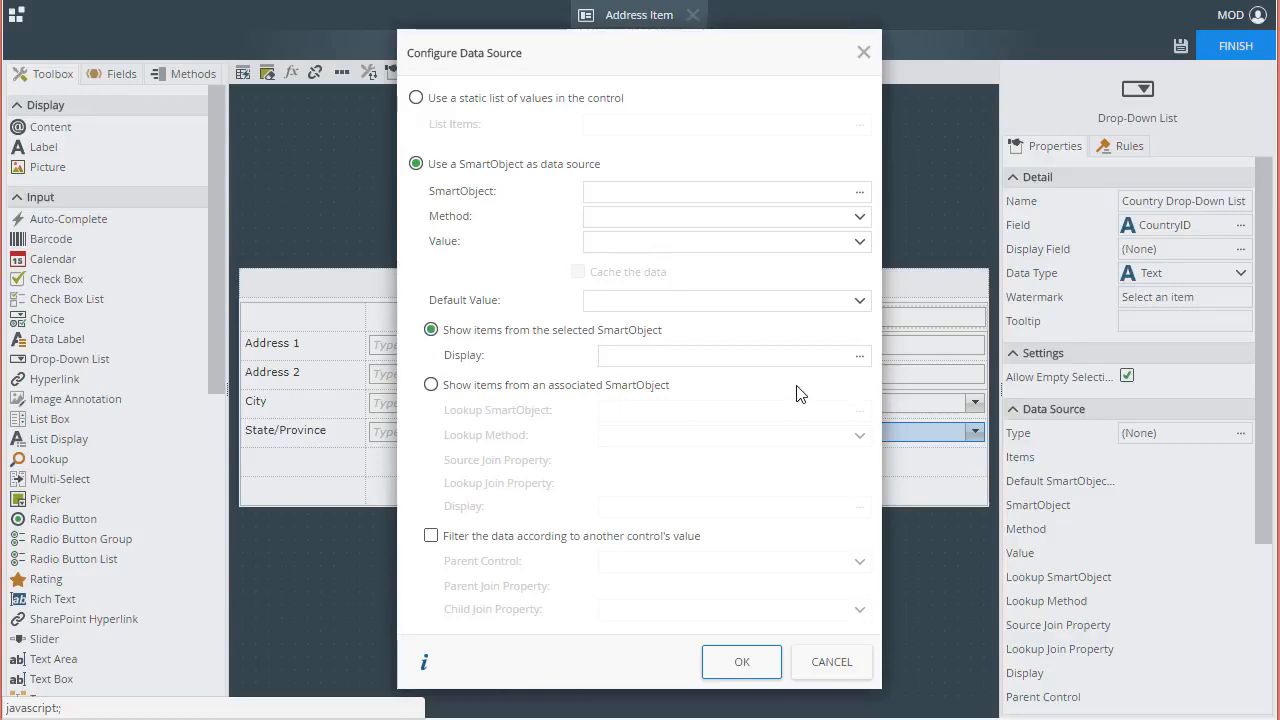
mouse_move(850, 315)
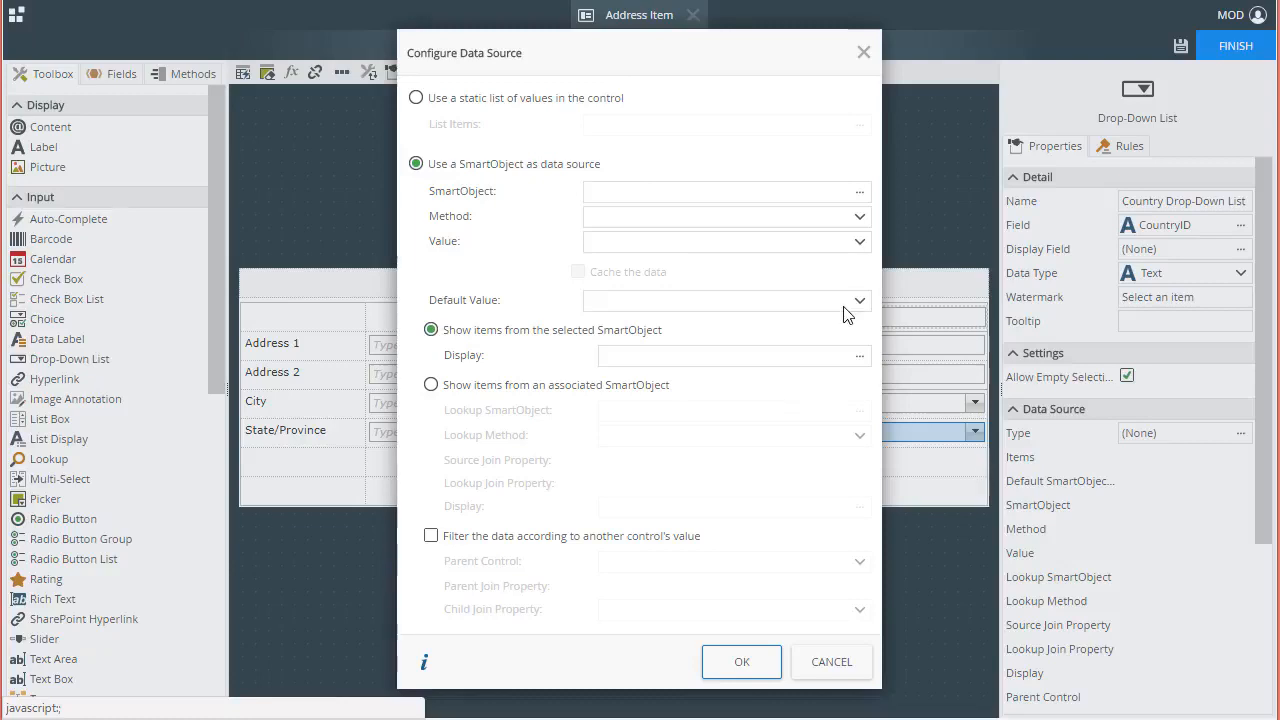
mouse_move(860, 191)
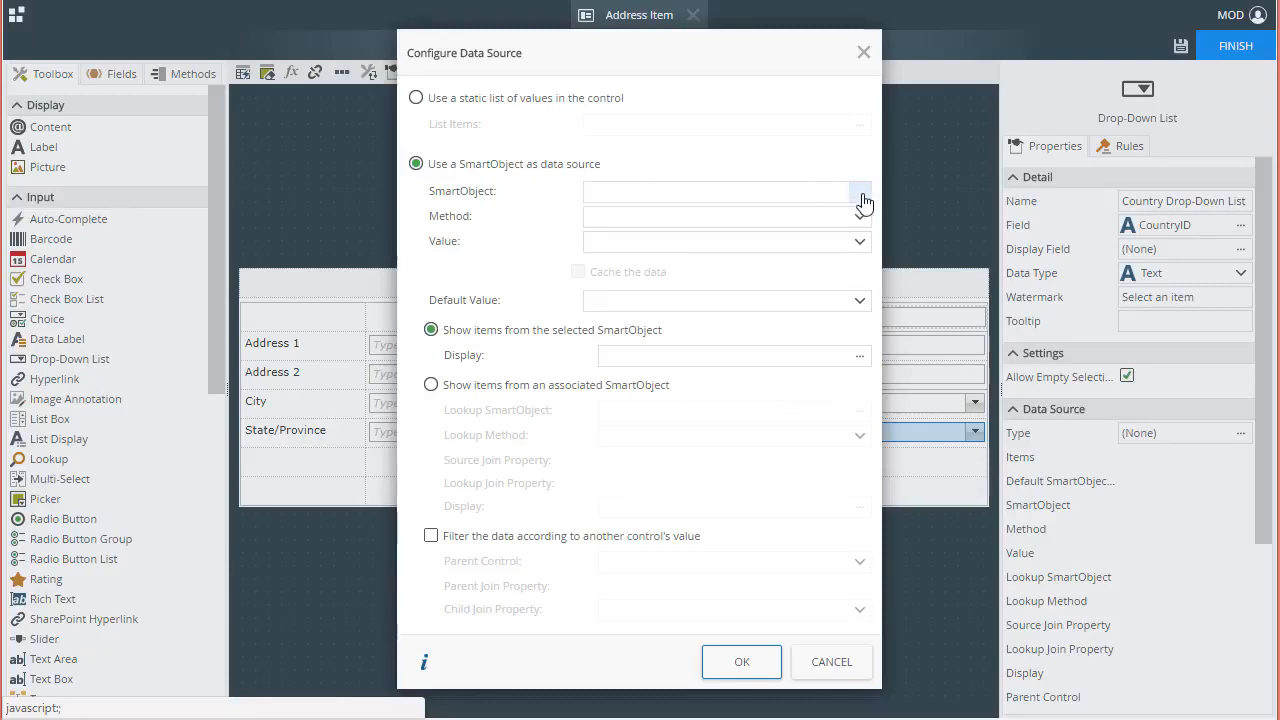
left_click(858, 191)
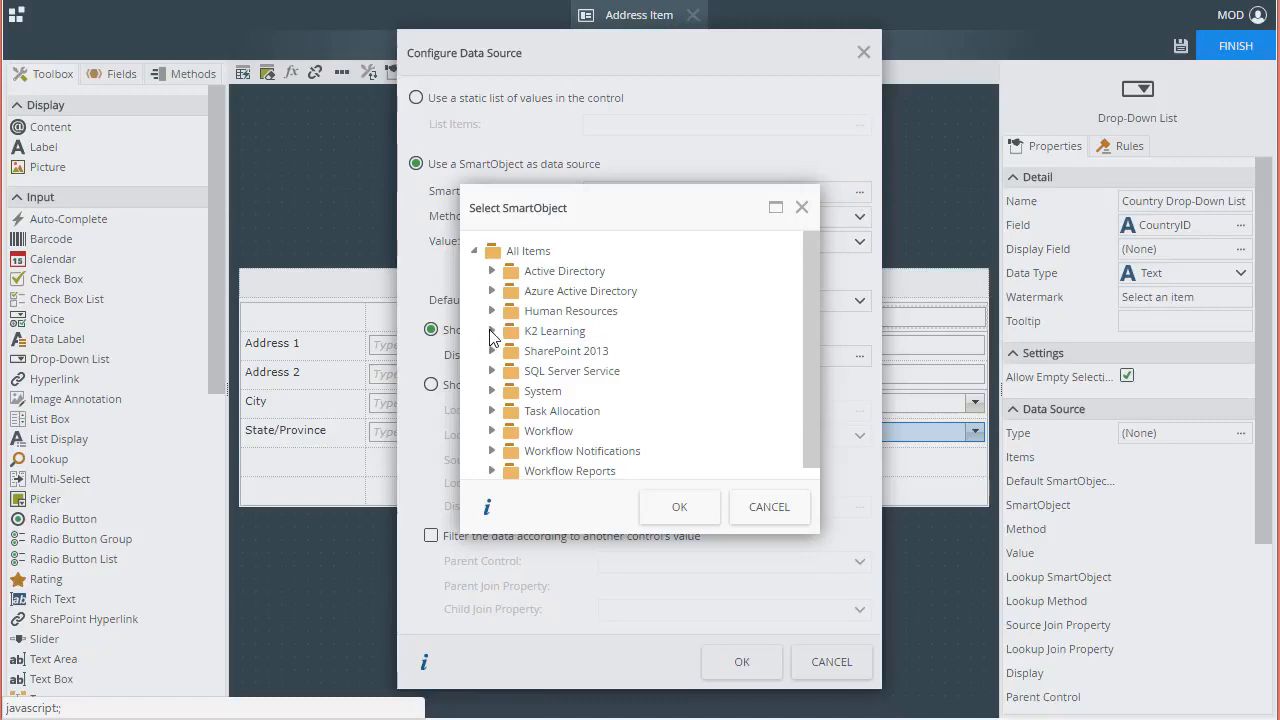
left_click(492, 331)
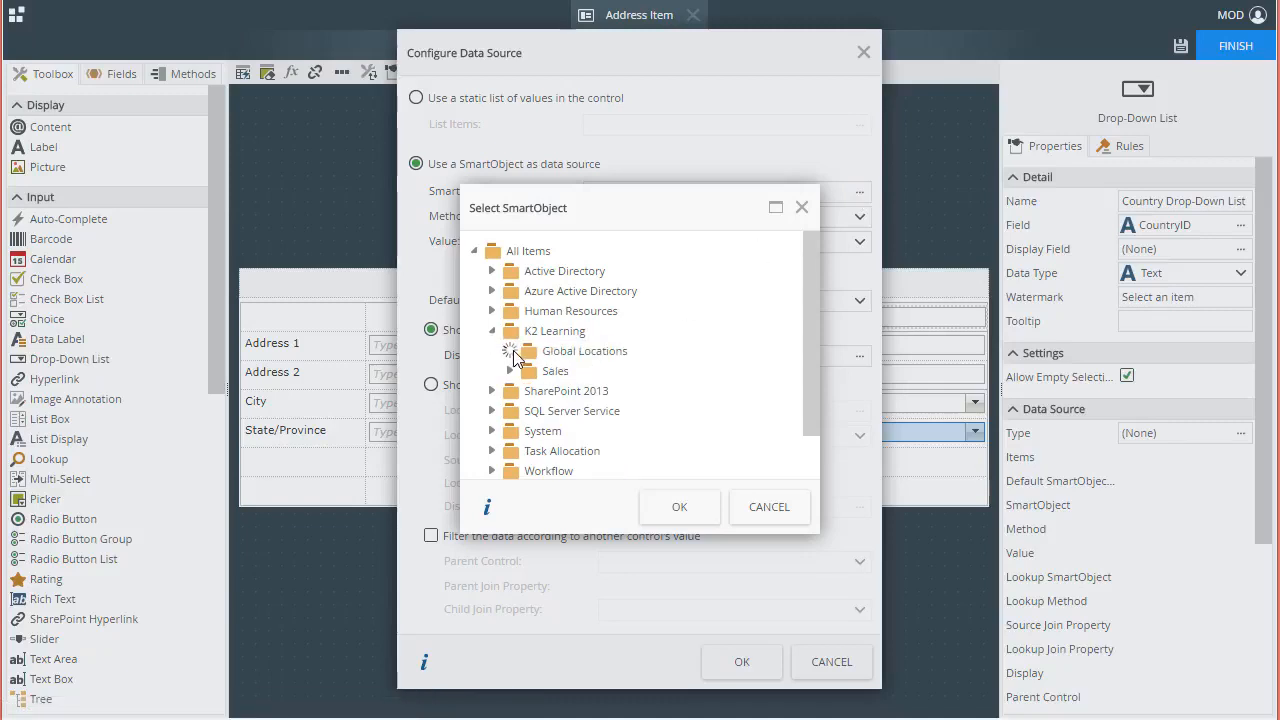
left_click(510, 350)
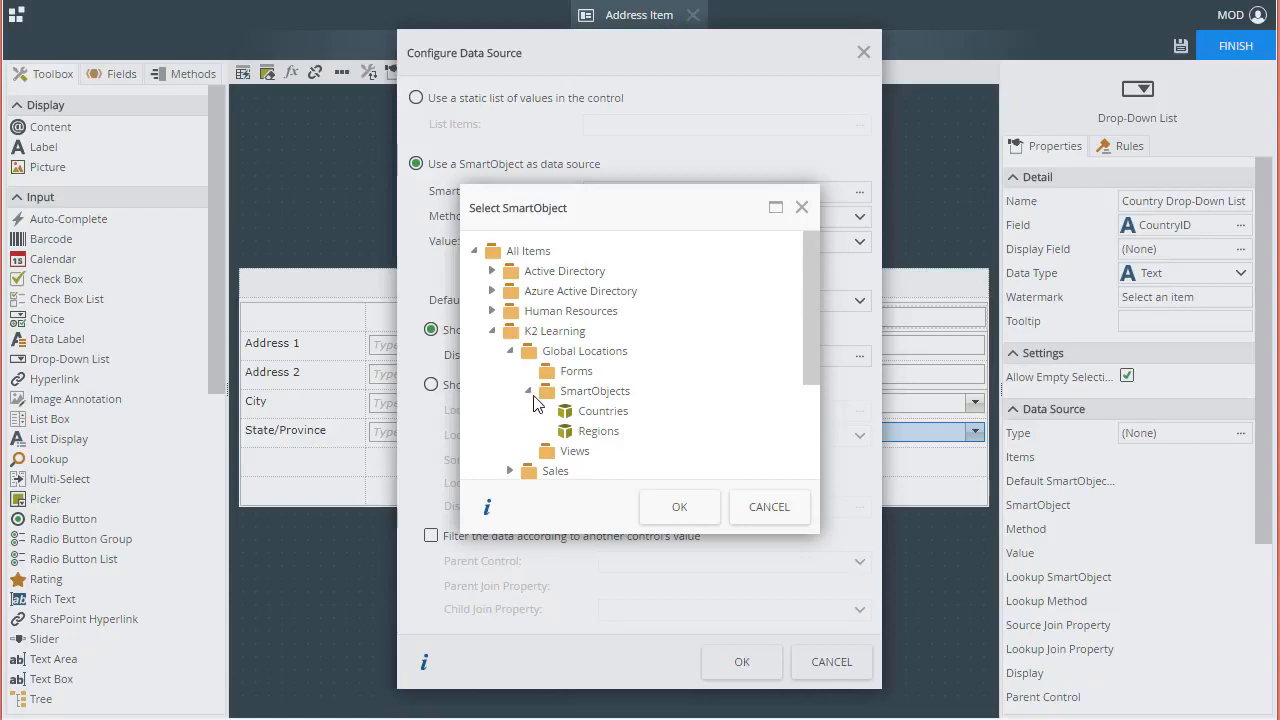
left_click(607, 410)
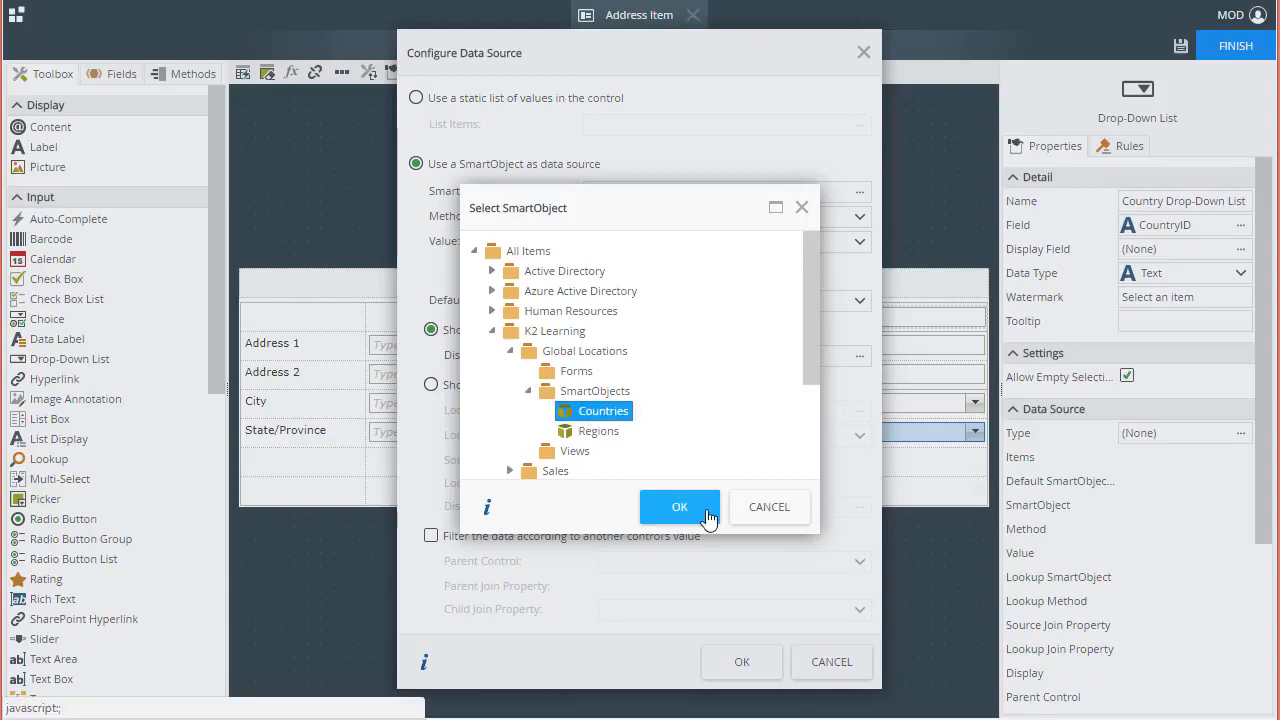
left_click(679, 507)
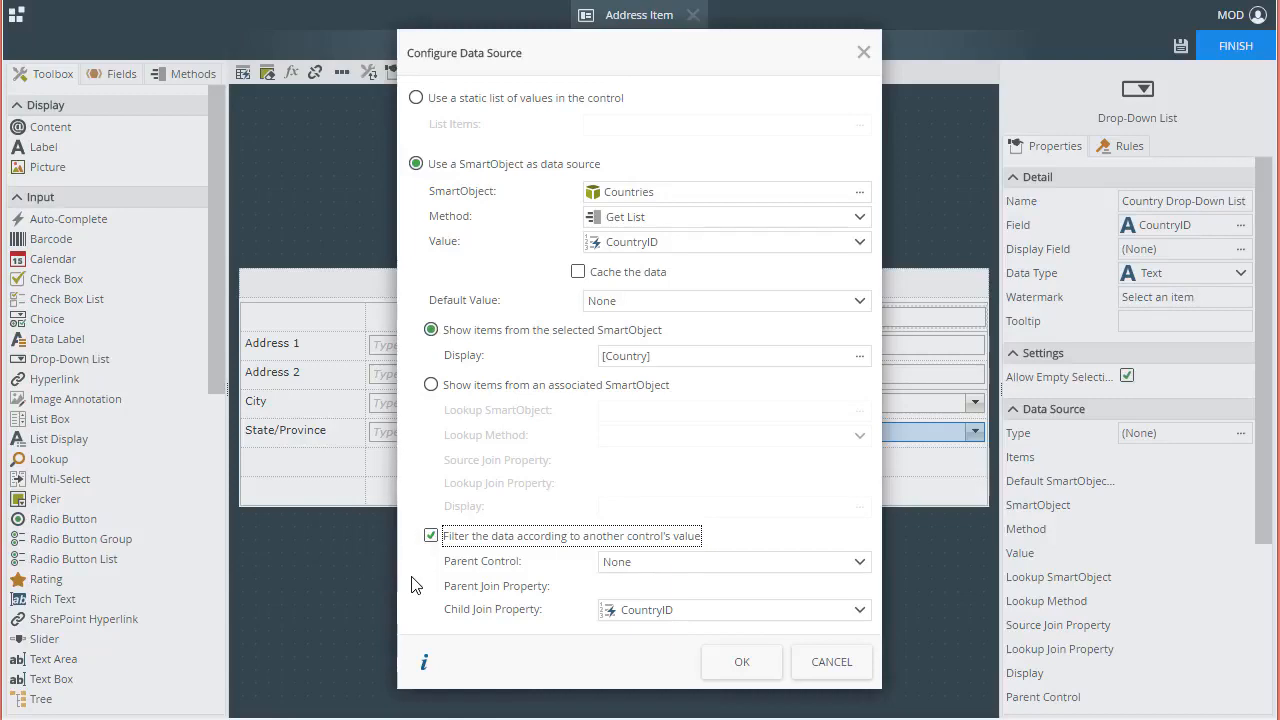
mouse_move(772, 591)
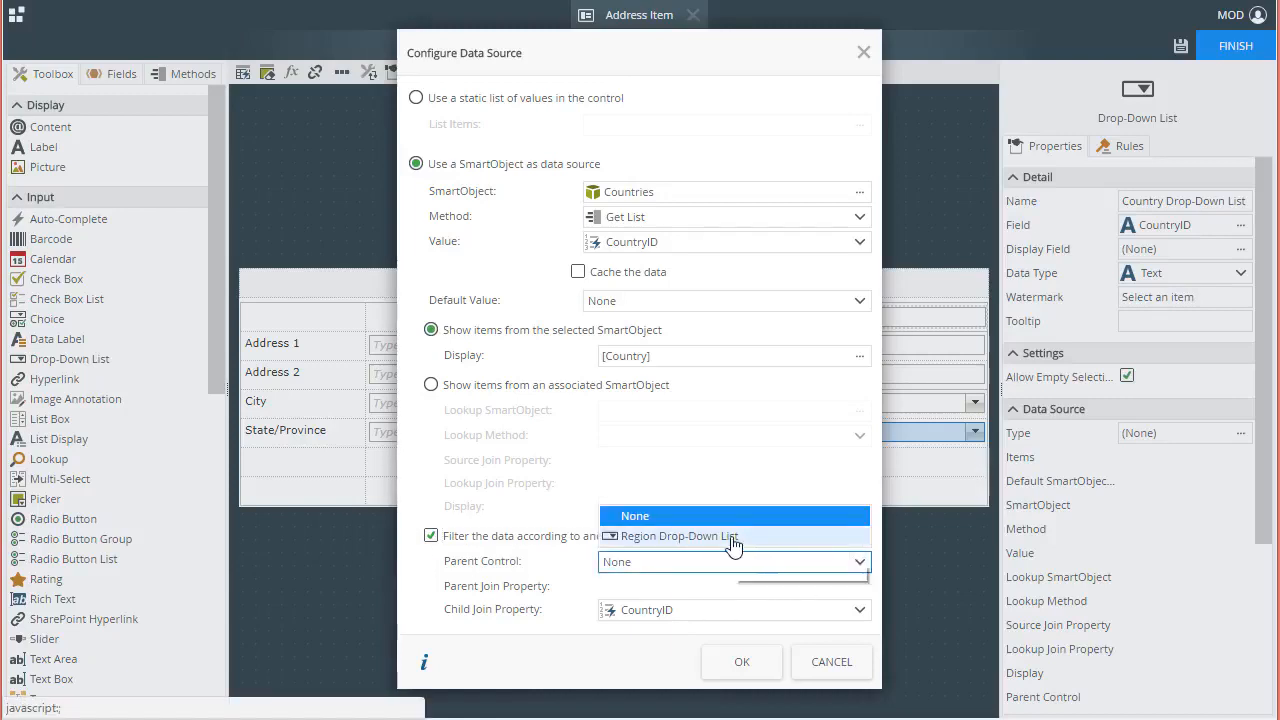
Step: Filter Country by parent control Region Drop-Down List, joining on RegionID, and apply
left_click(679, 536)
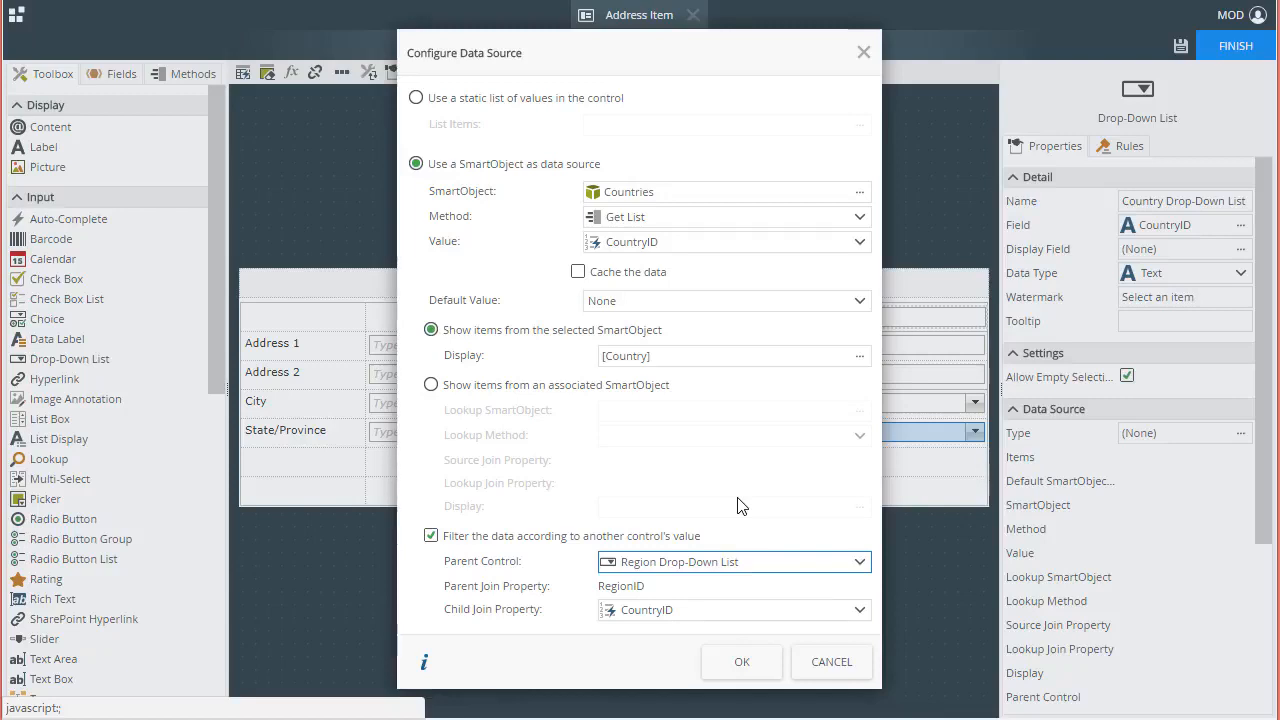
mouse_move(736, 626)
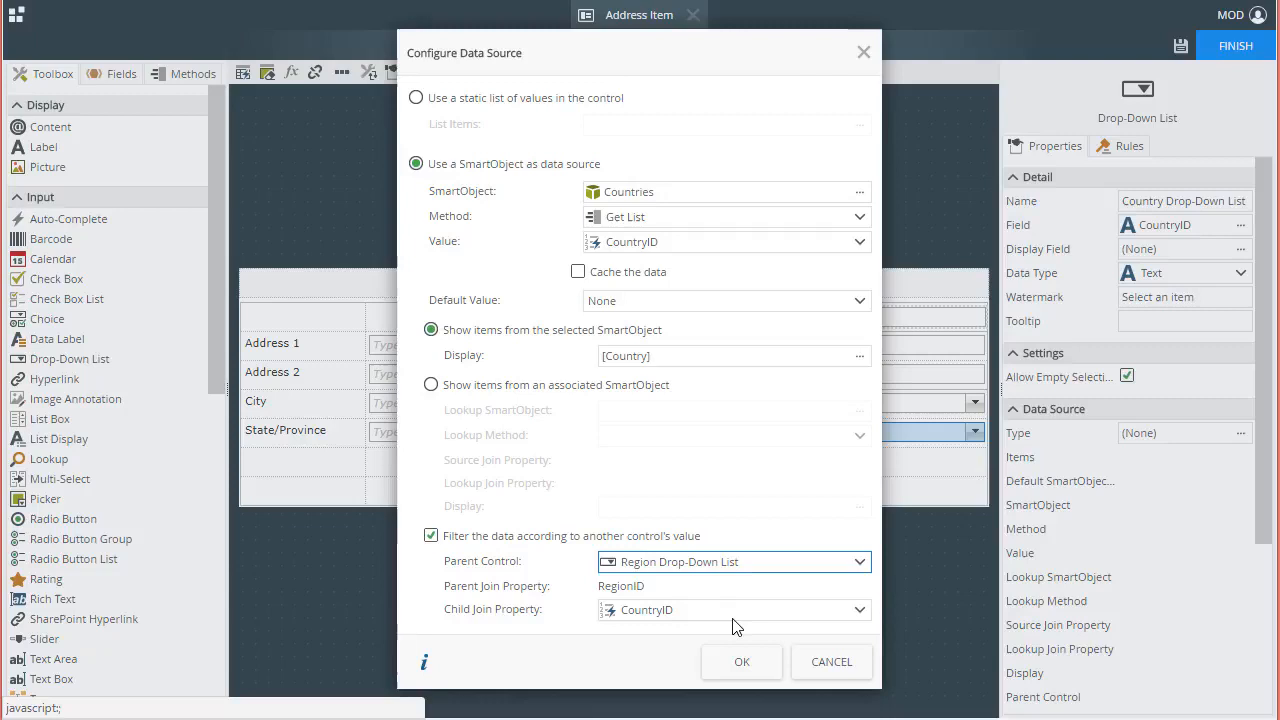
left_click(857, 609)
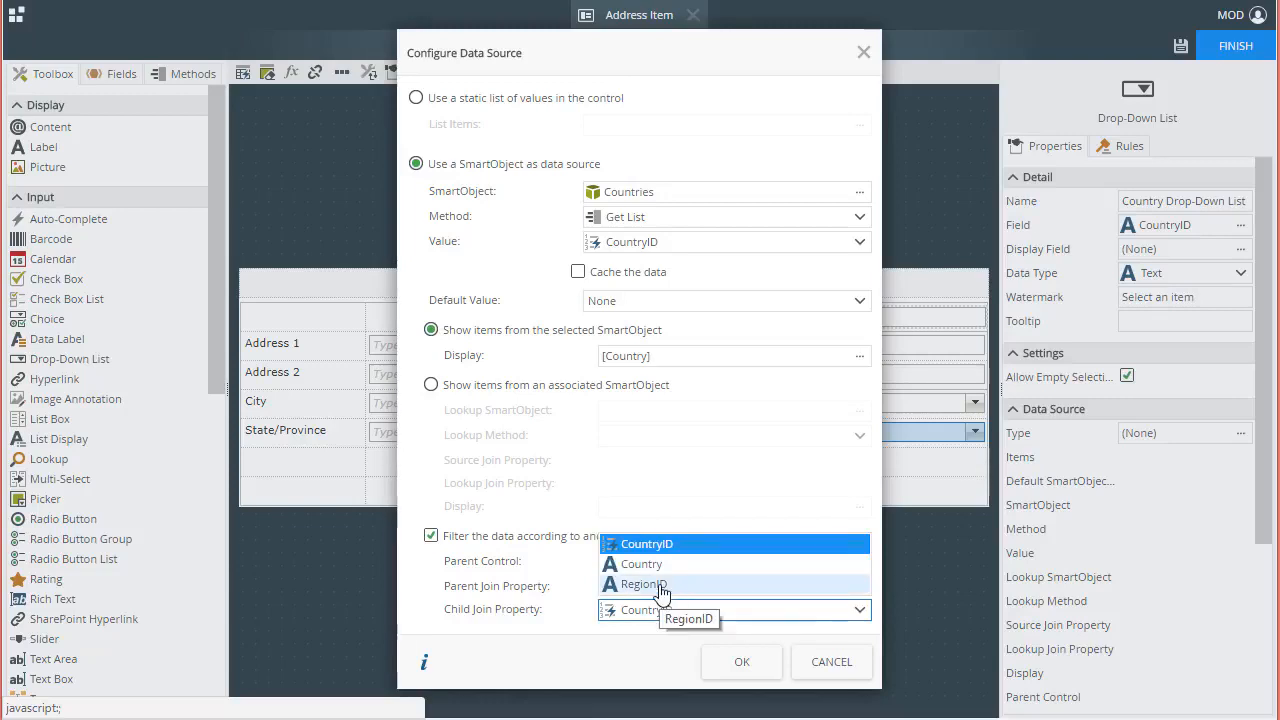
left_click(647, 584)
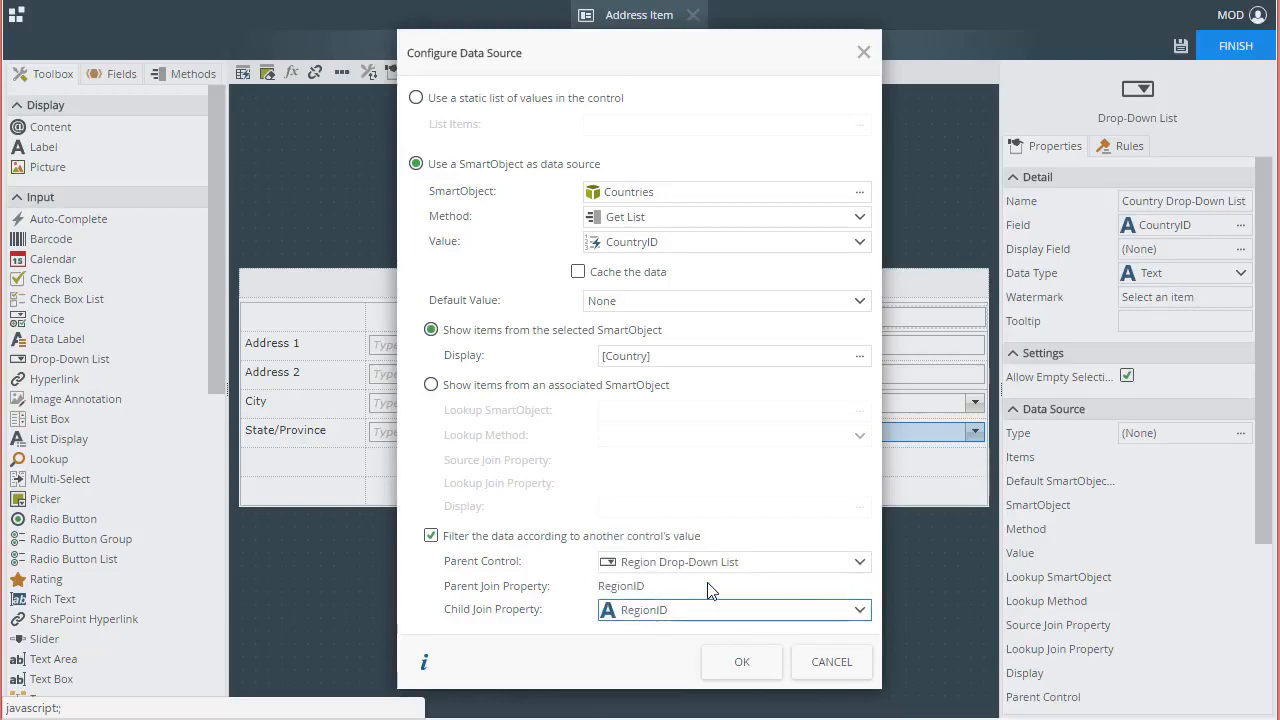
left_click(741, 661)
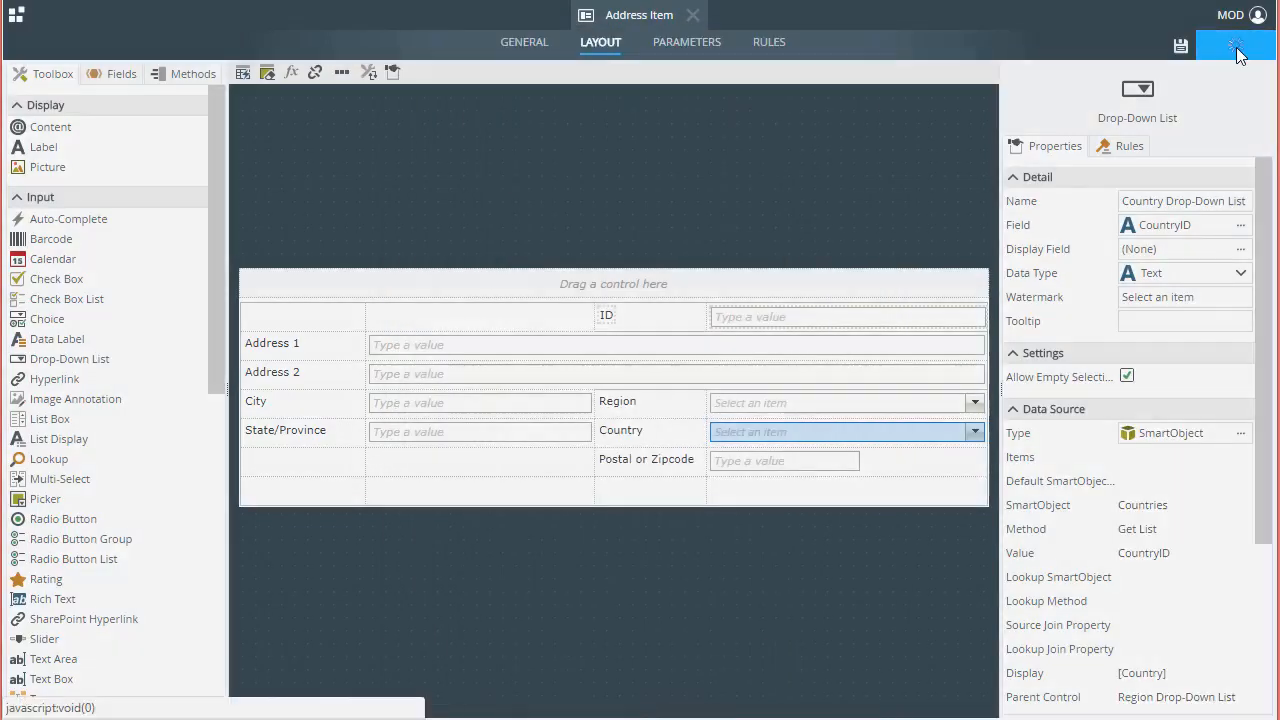
Step: Finish and run the view, selecting Americas, APAC and EMEA in Region to check Country filtering
left_click(1235, 46)
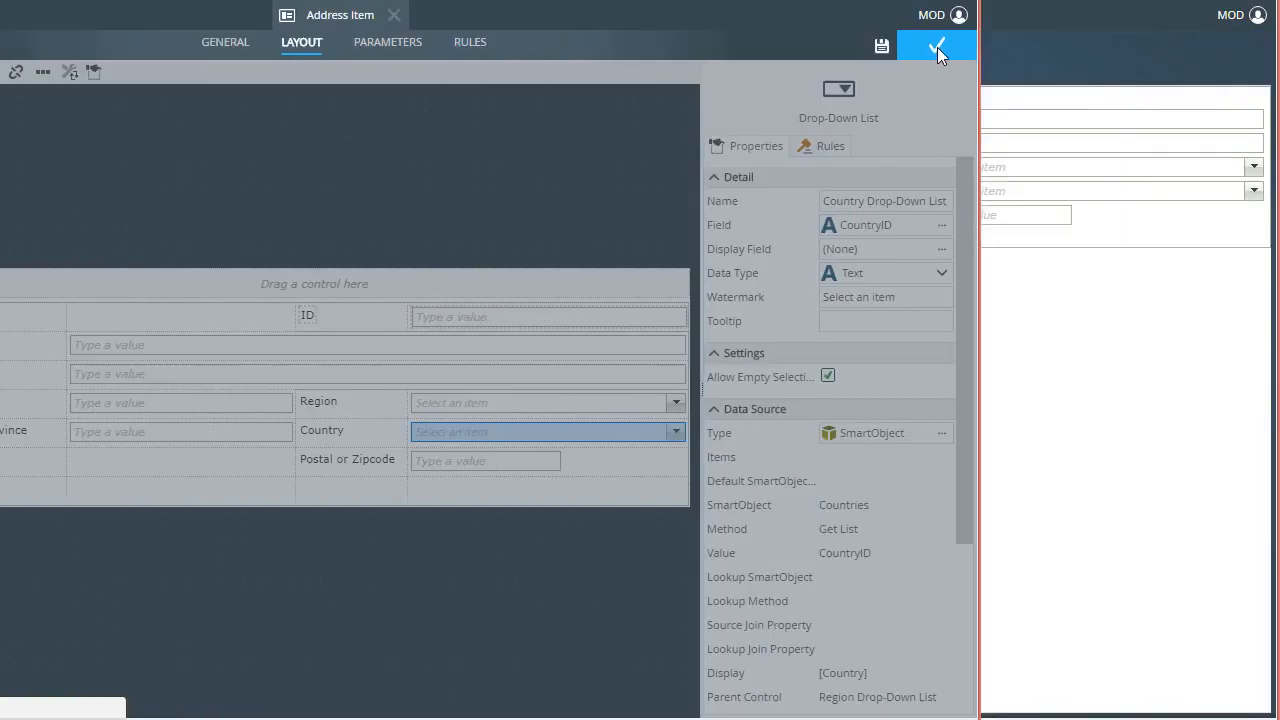
left_click(936, 46)
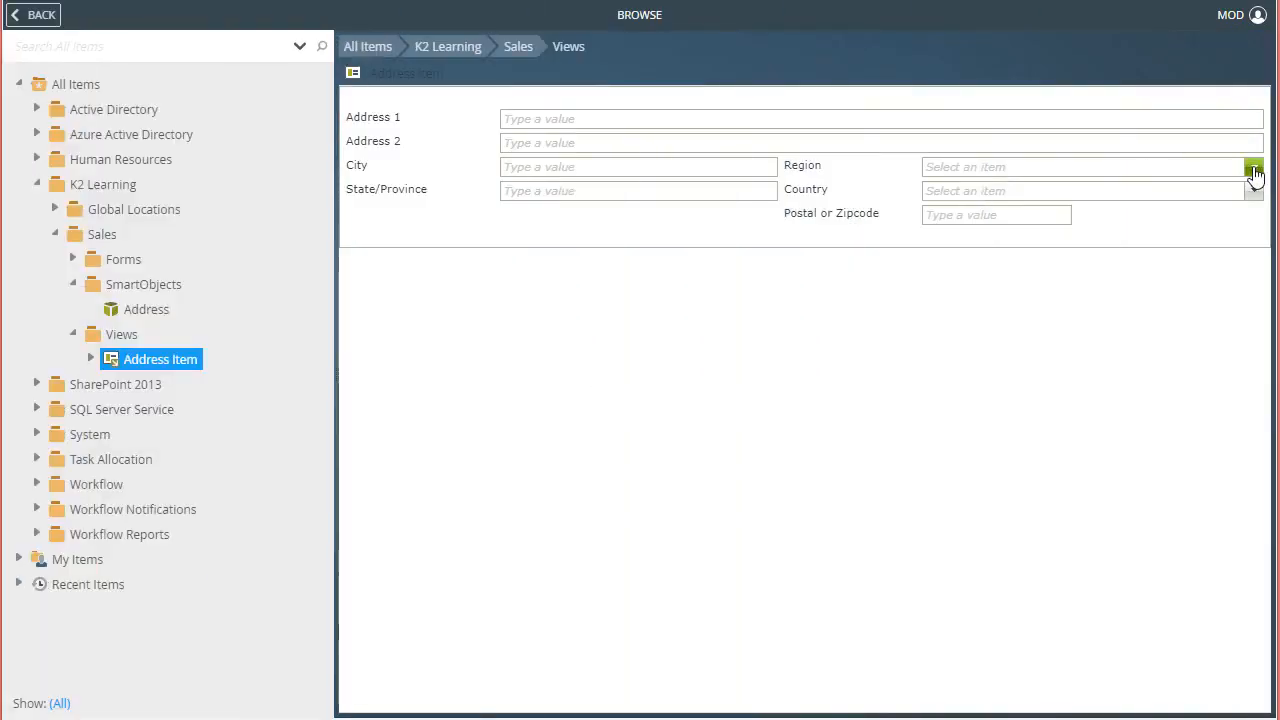
left_click(1253, 167)
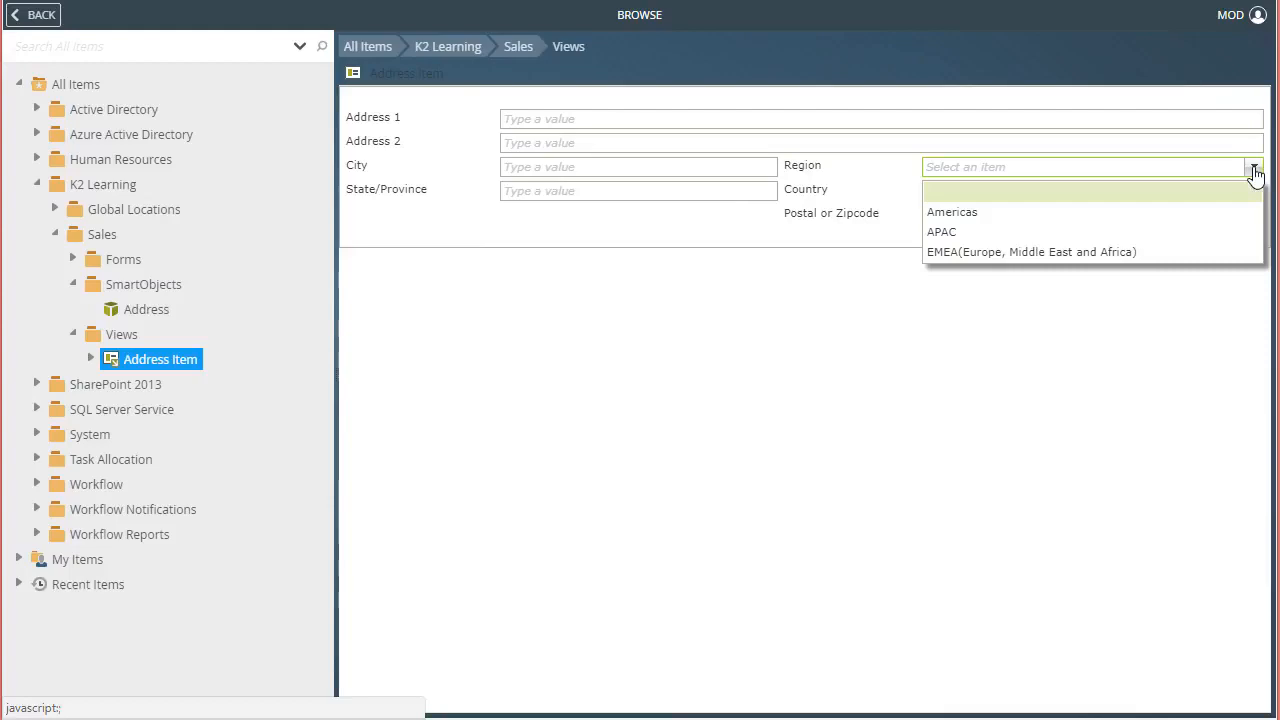
left_click(951, 211)
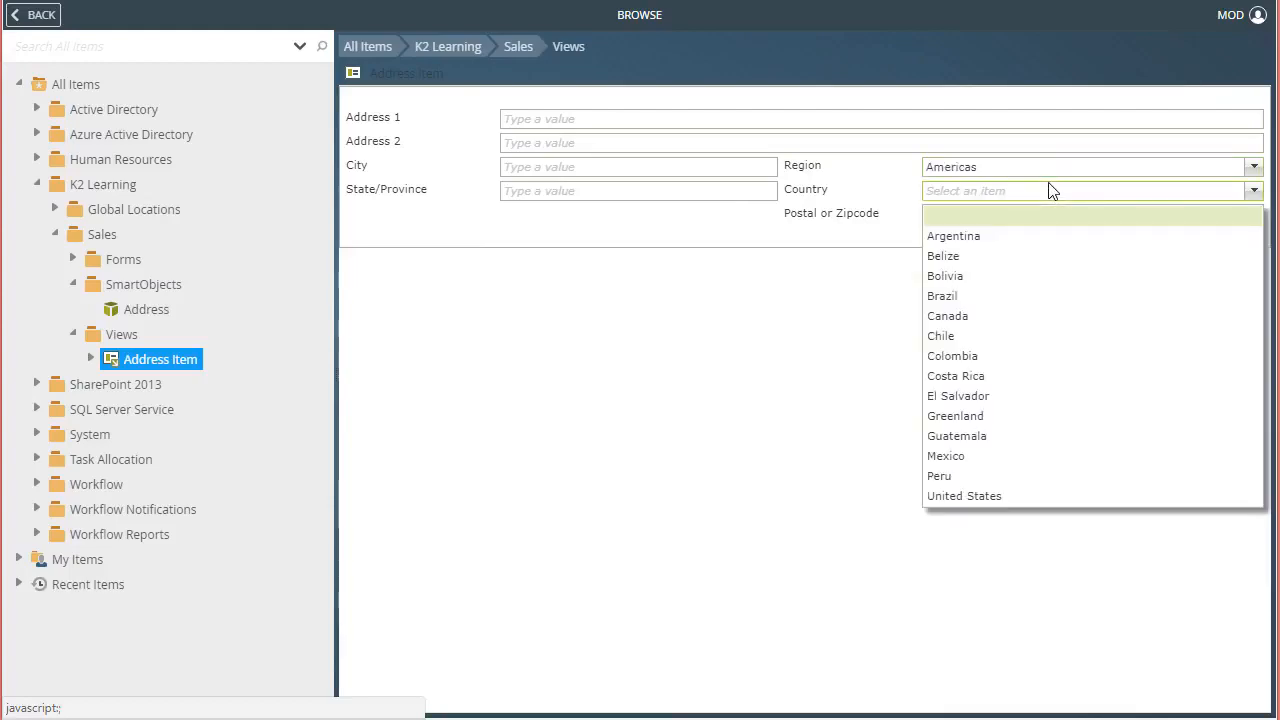
left_click(1252, 167)
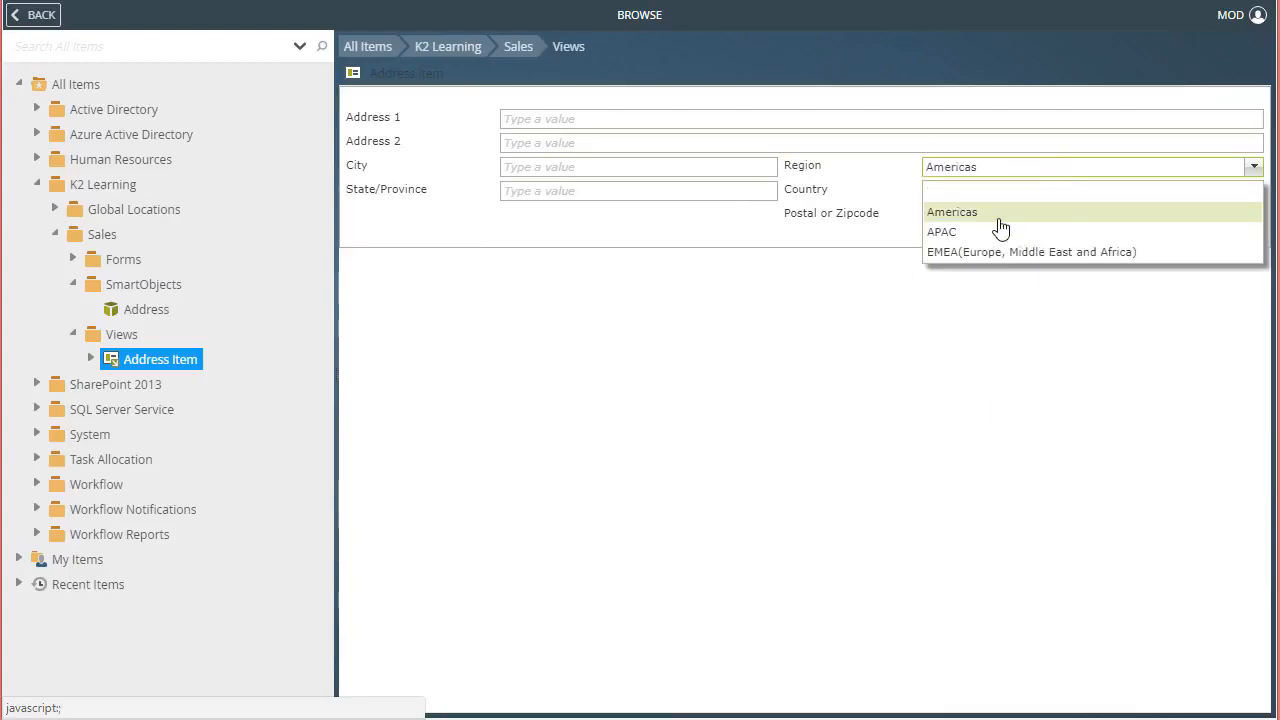
left_click(941, 231)
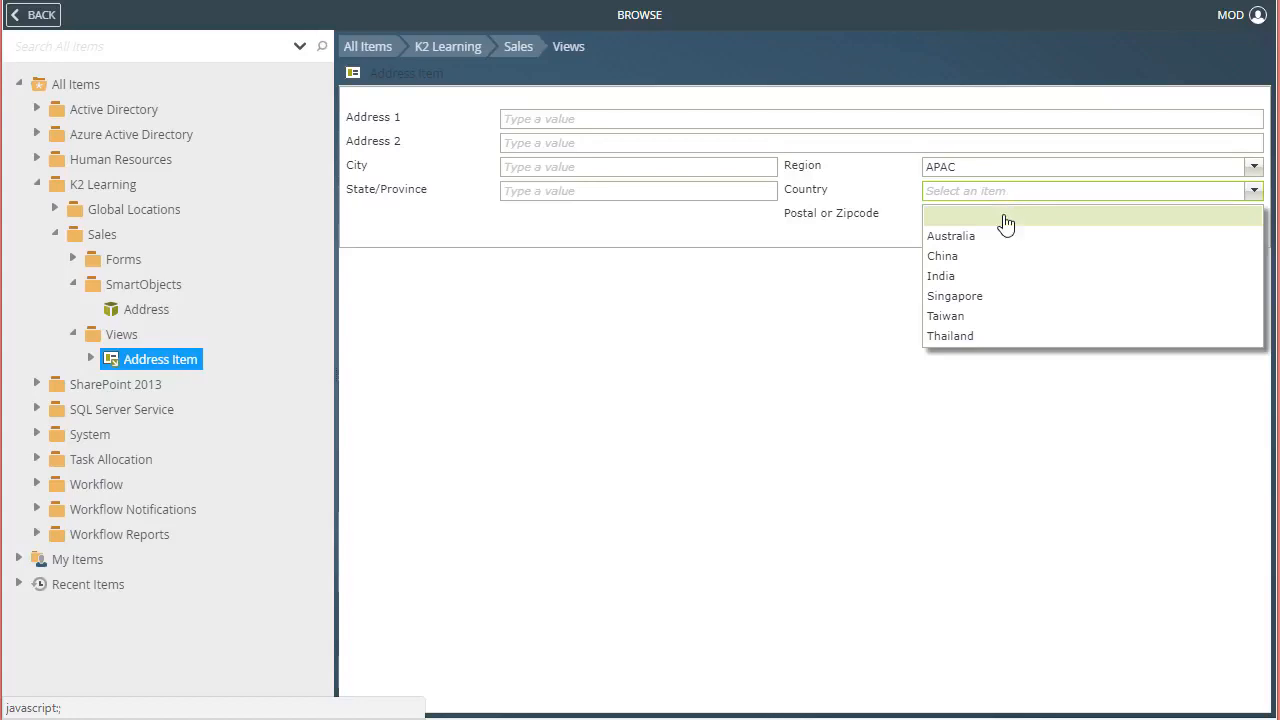
left_click(1253, 167)
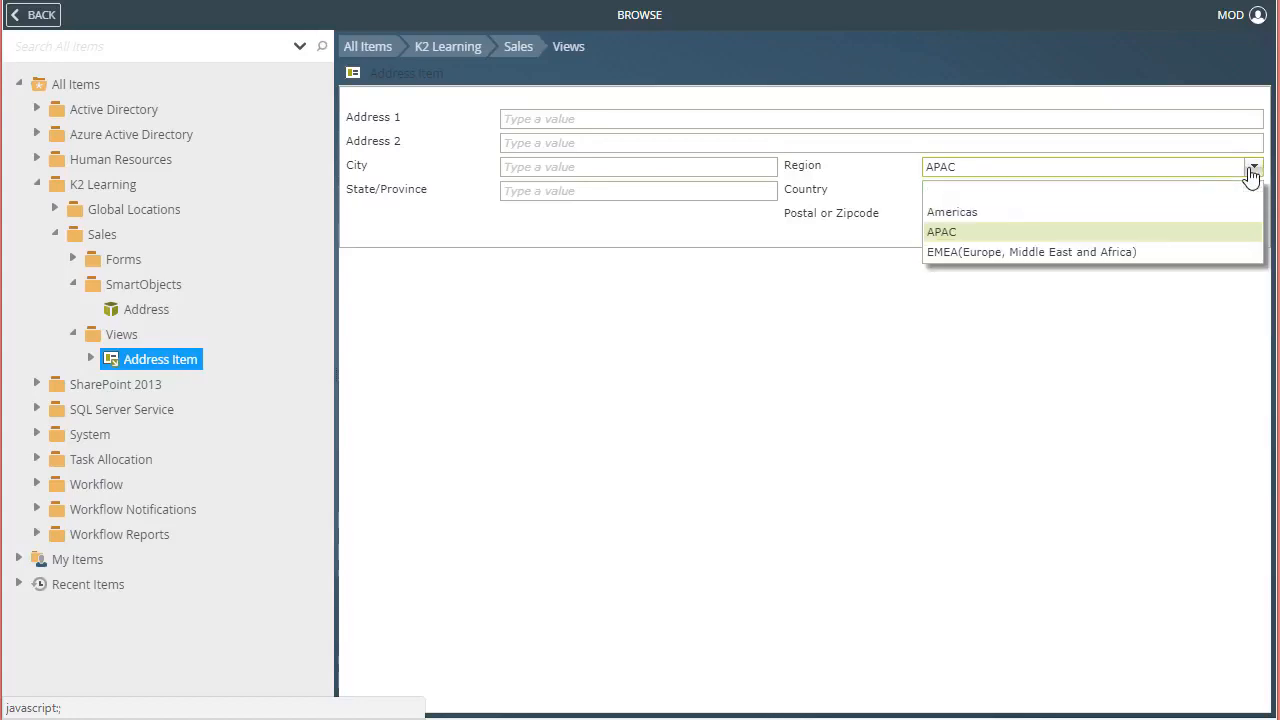
left_click(1031, 251)
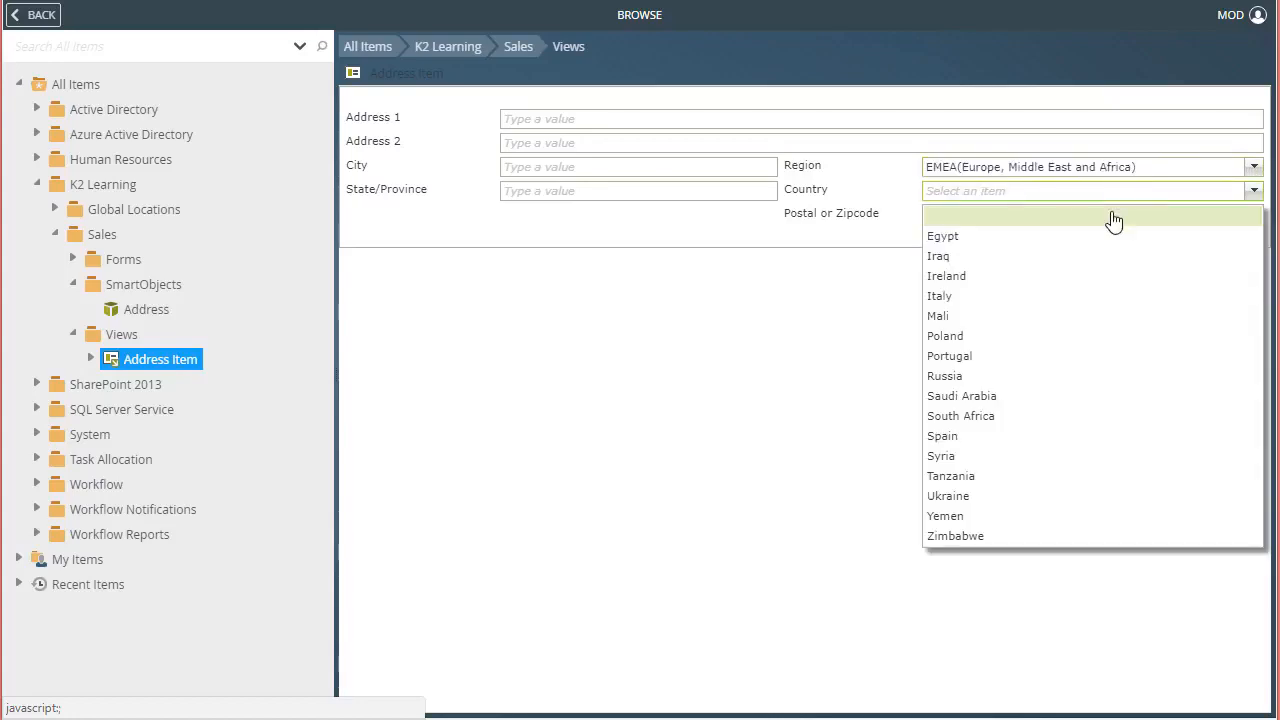